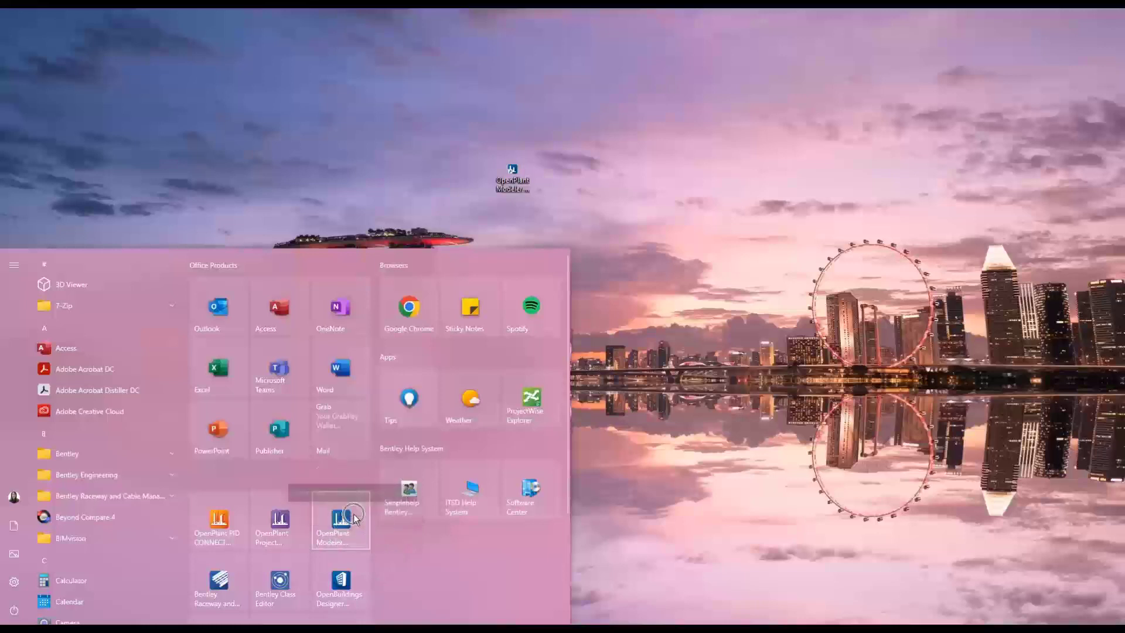
mouse_move(340, 522)
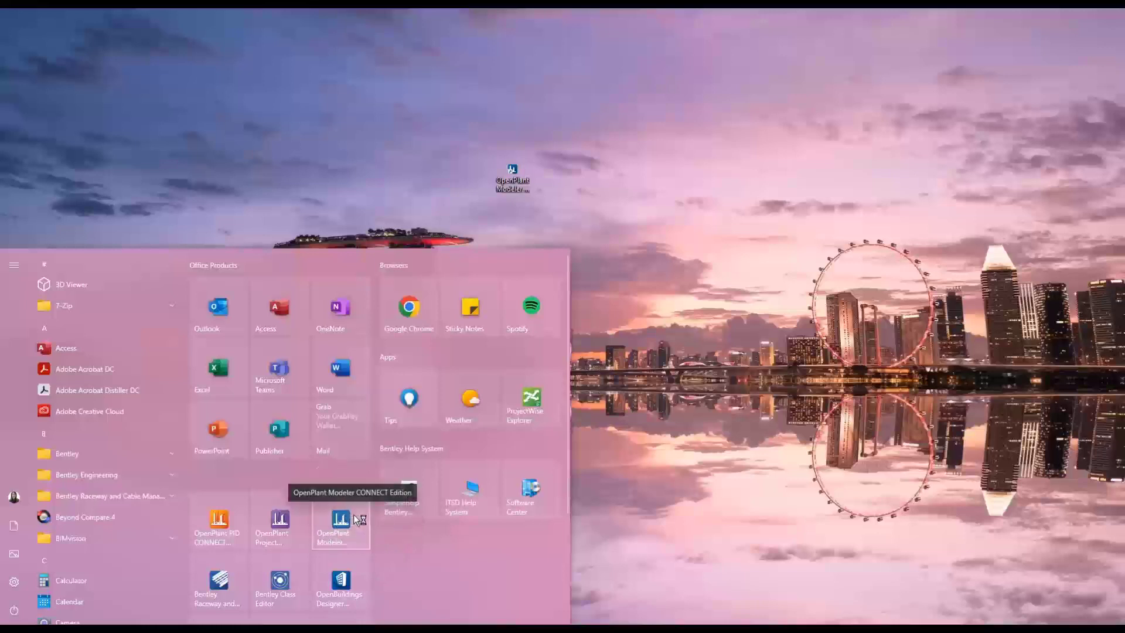
Launch OpenPlant Modeler CONNECT Edition from its Start menu tile.
click(339, 525)
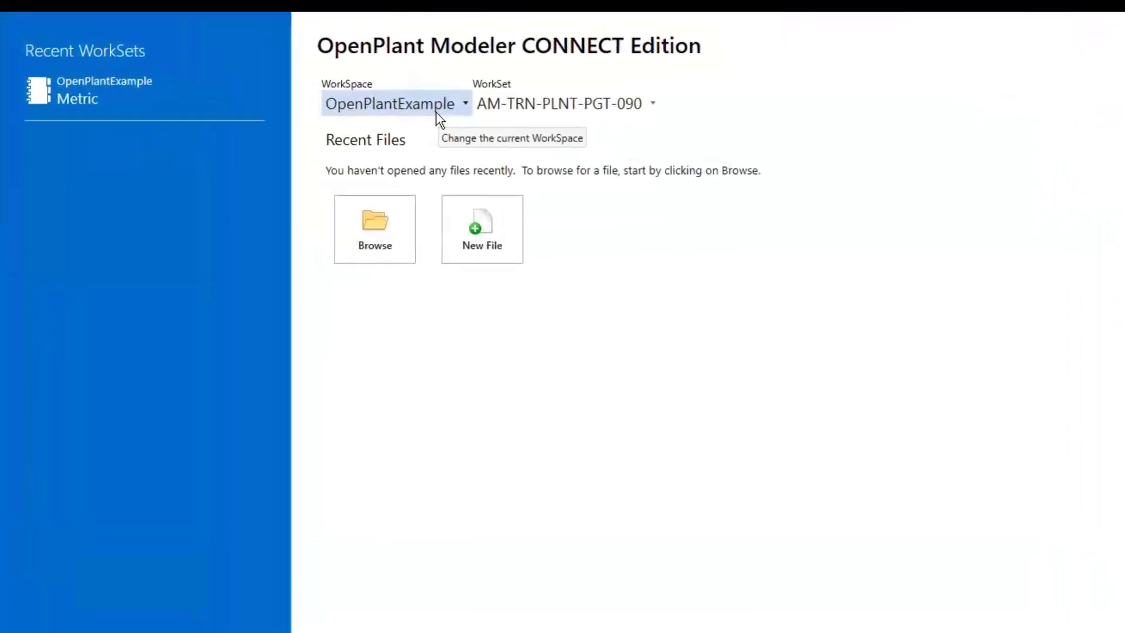
Select AM-TRN-PLNT-PGT-192 as the active WorkSet.
click(652, 104)
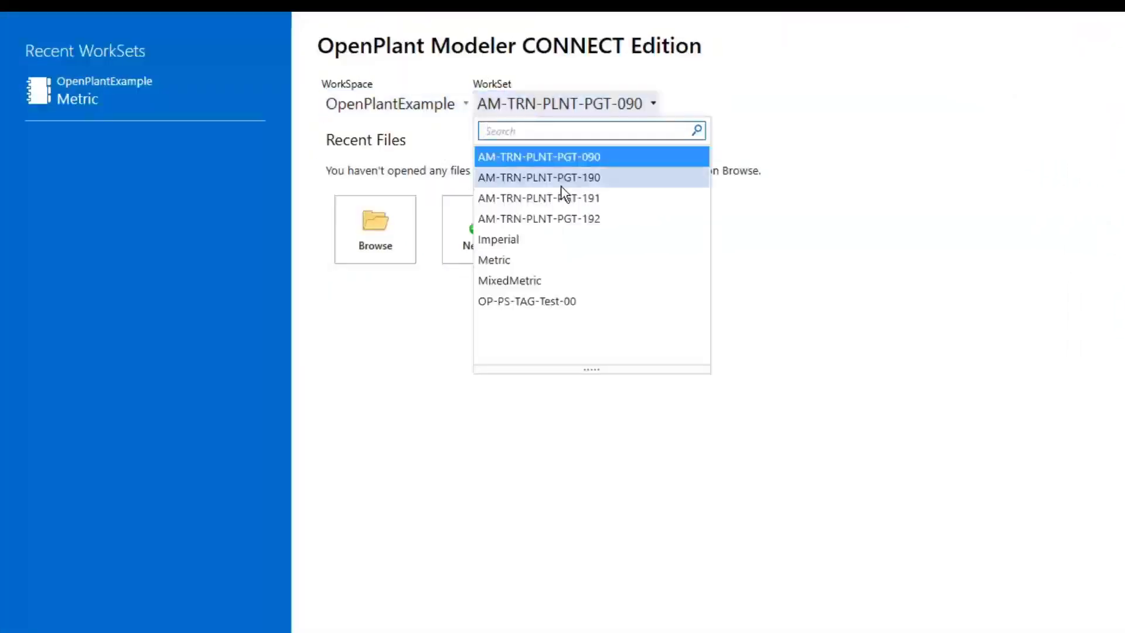
click(538, 217)
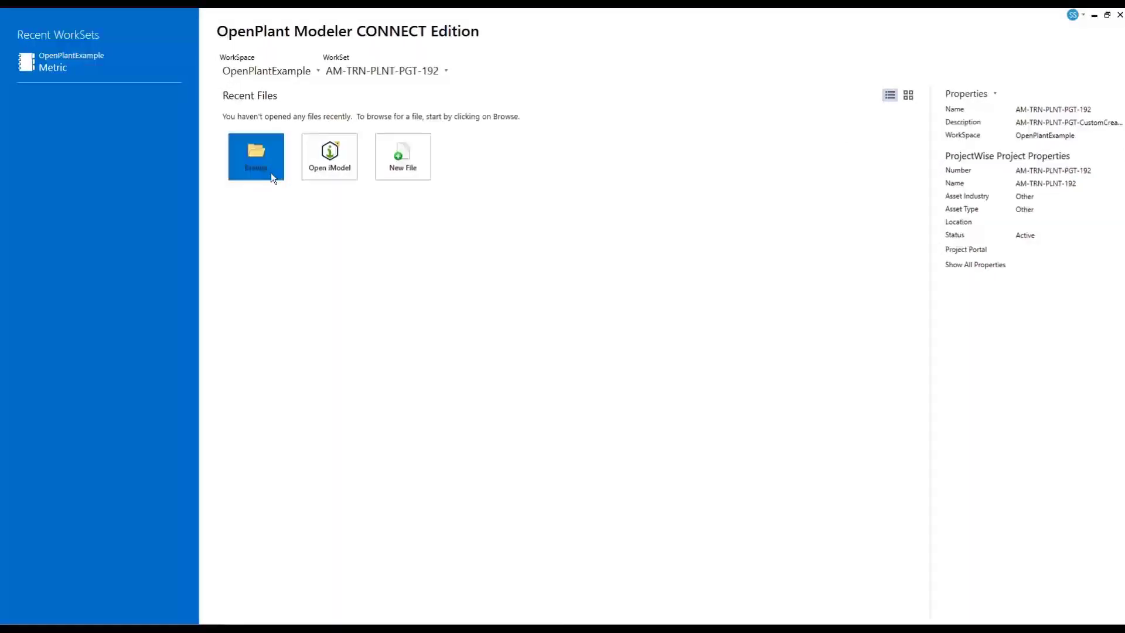
click(256, 156)
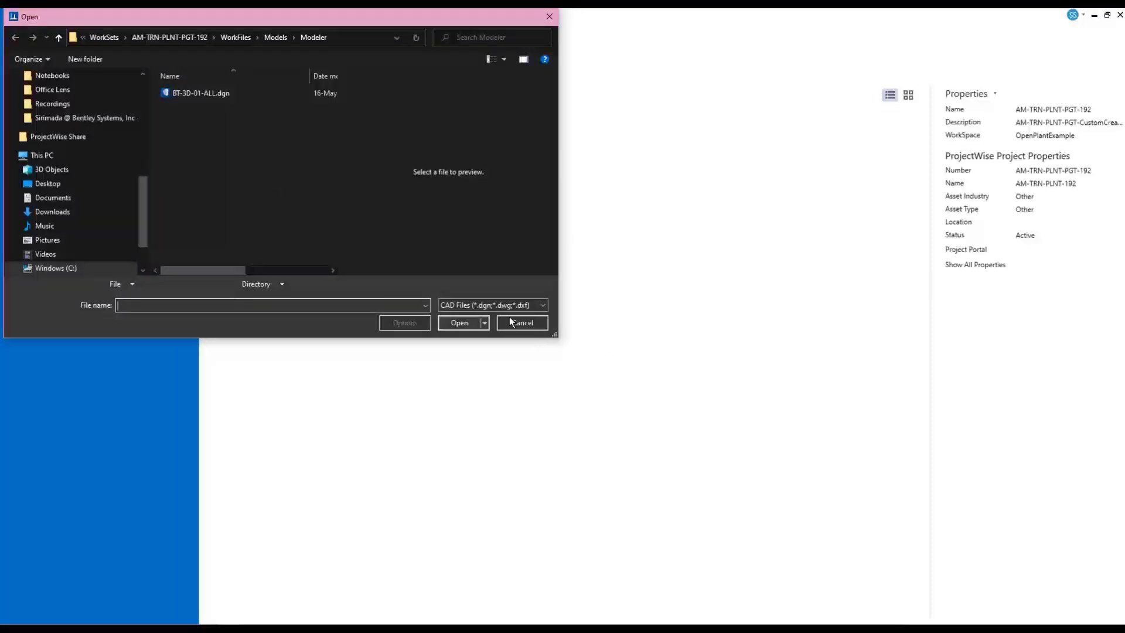
click(521, 322)
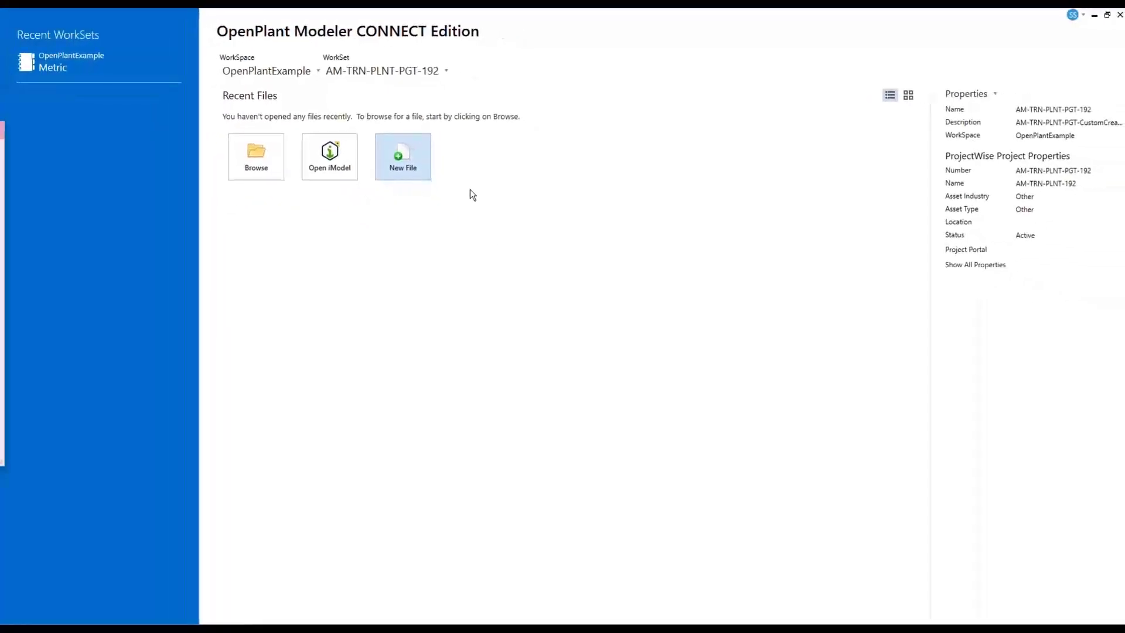
Start a new file on the OpenPlant3D.dgn seed, named Training_Session.
click(402, 156)
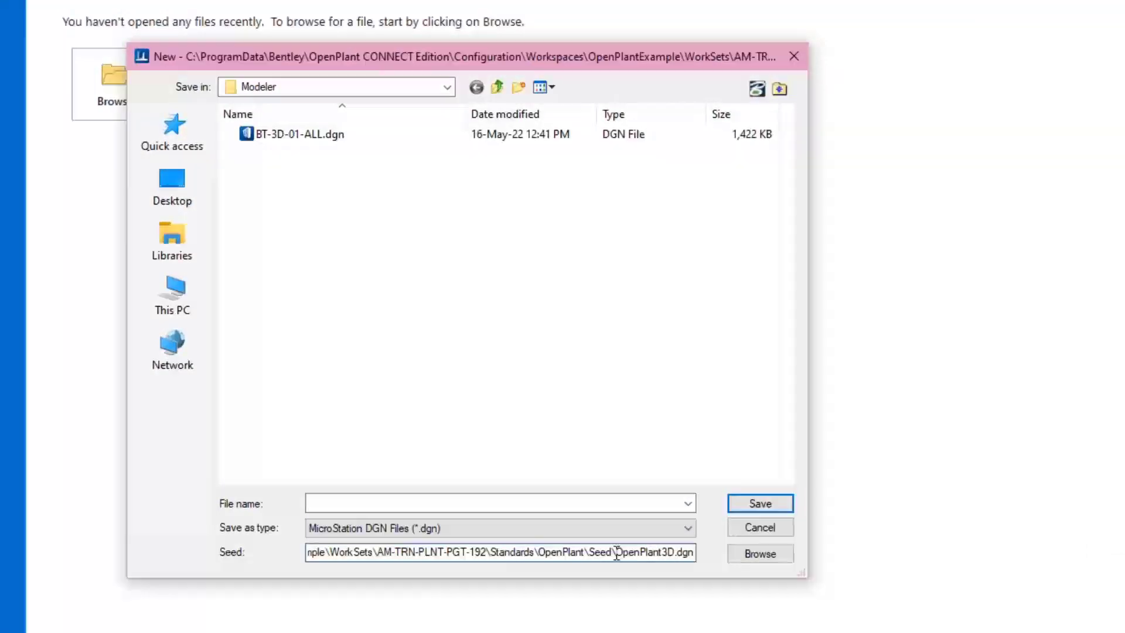
double_click(653, 552)
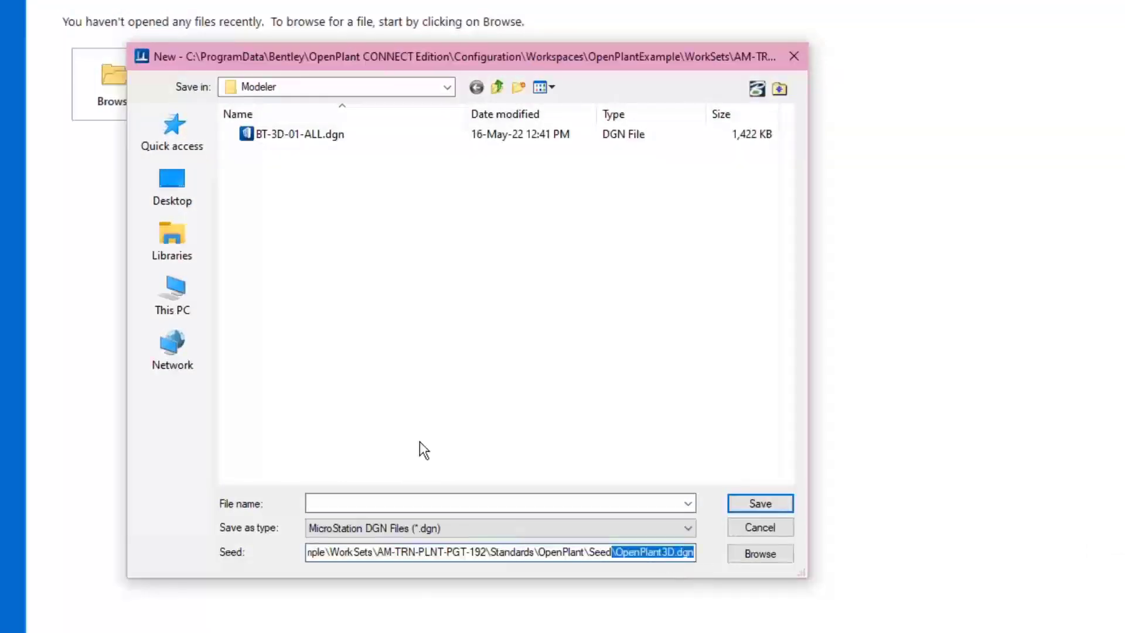
click(498, 502)
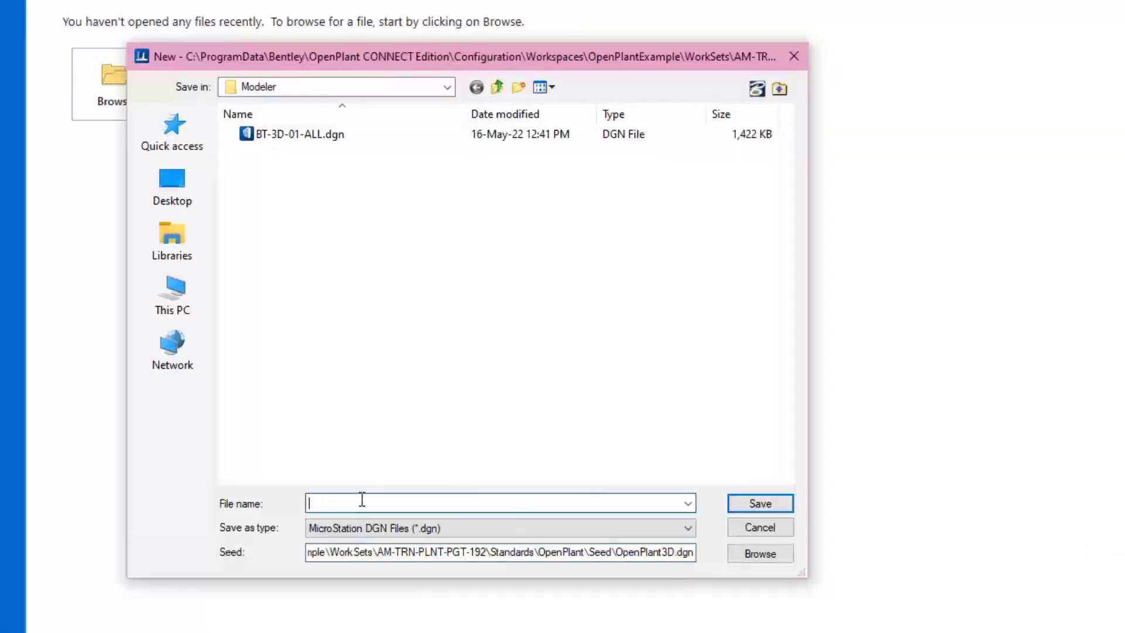
text(tRAINING)
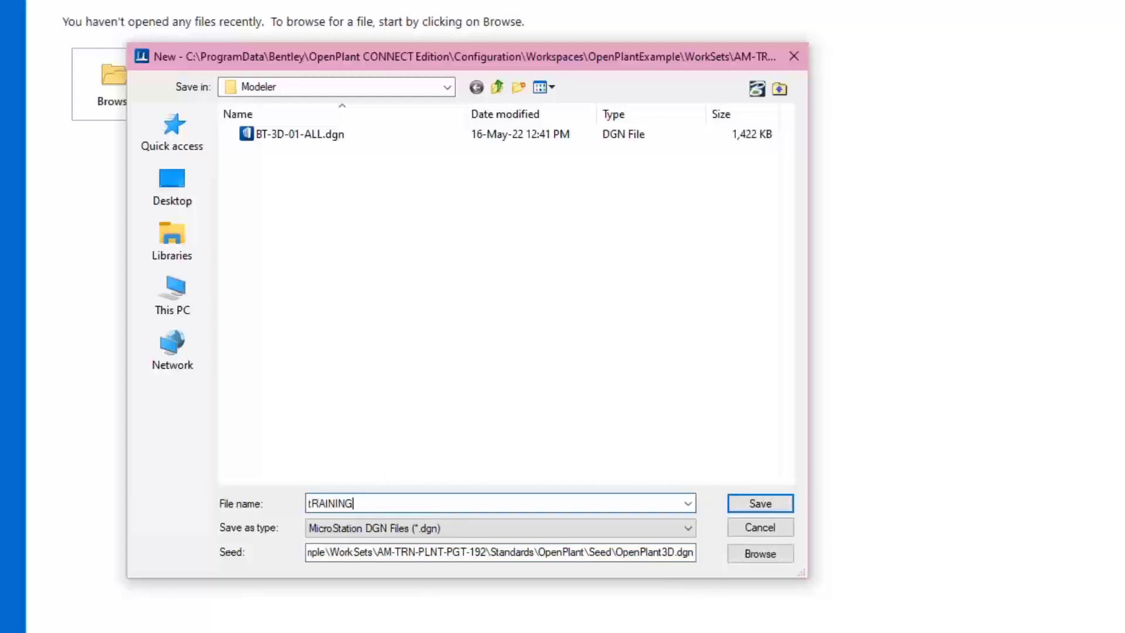
text(Training_Session)
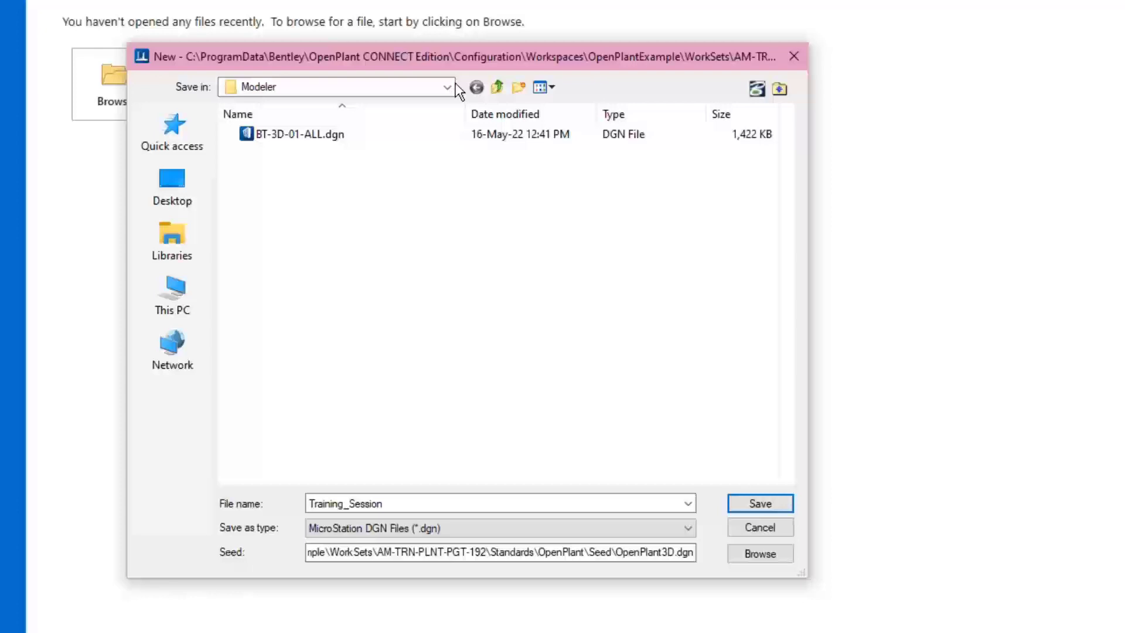
click(446, 86)
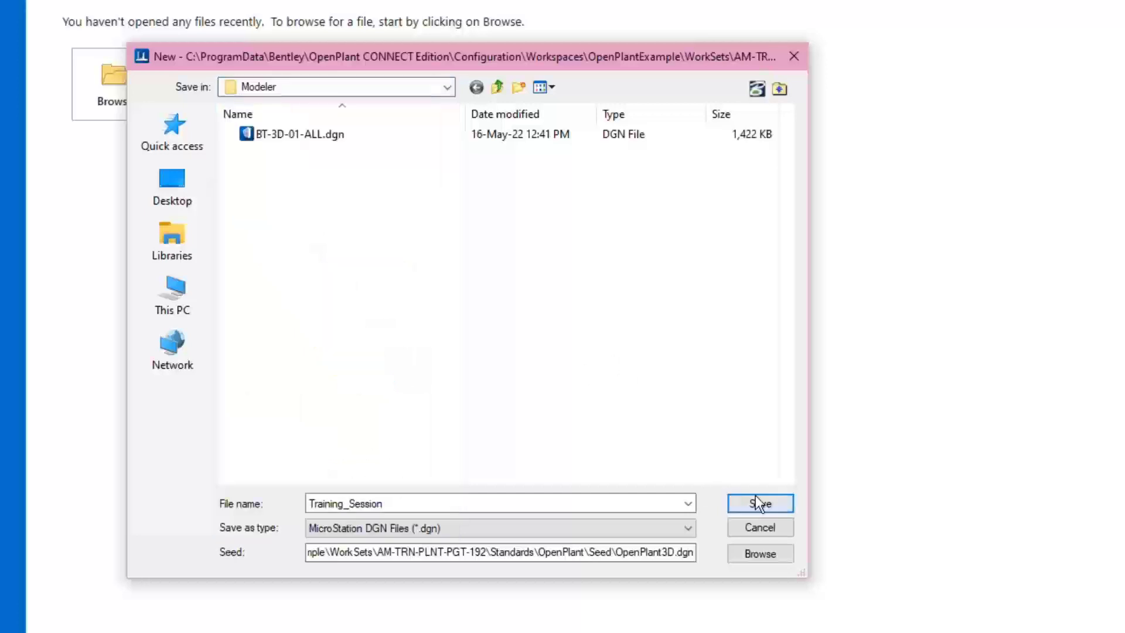
Save the new Training_Session.dgn, then view the HVAC and Raceways tool tabs.
click(760, 502)
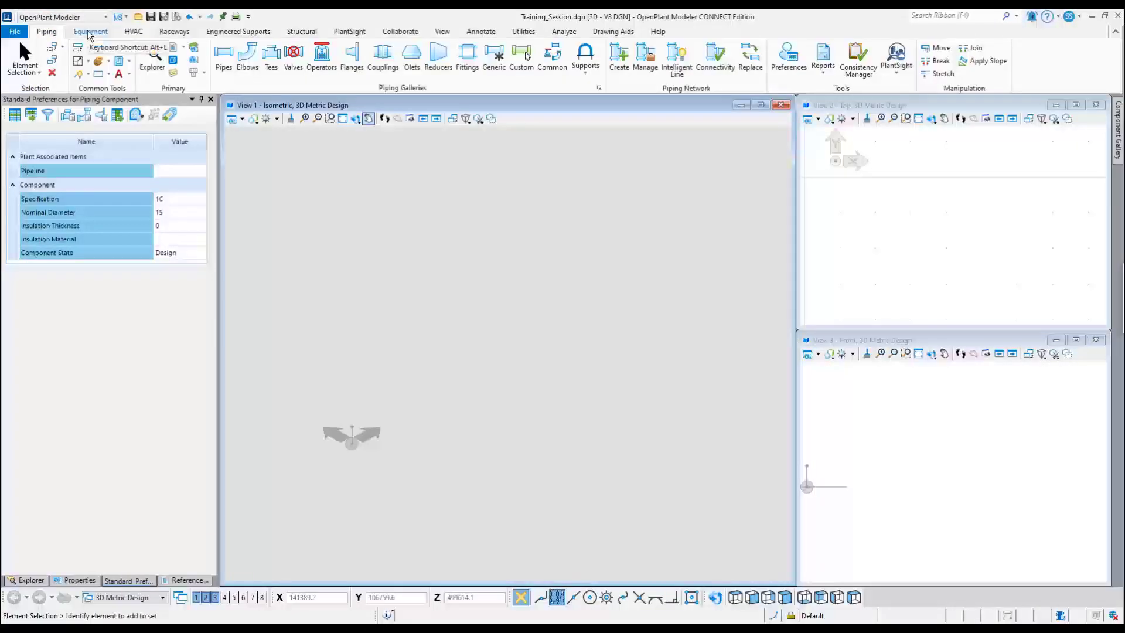
click(133, 31)
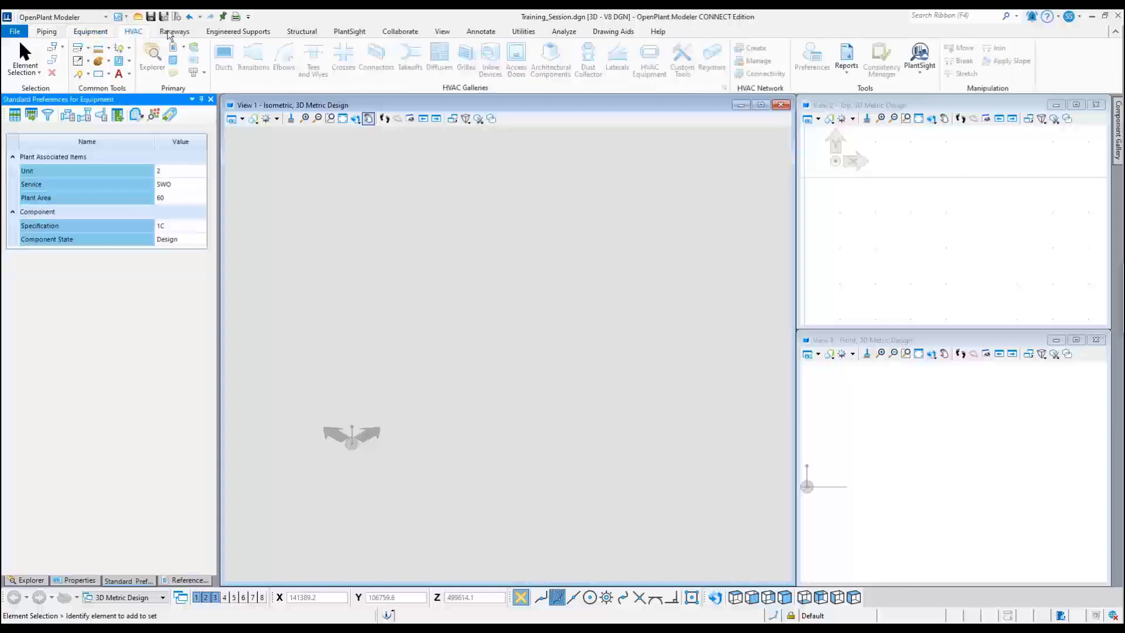
click(173, 31)
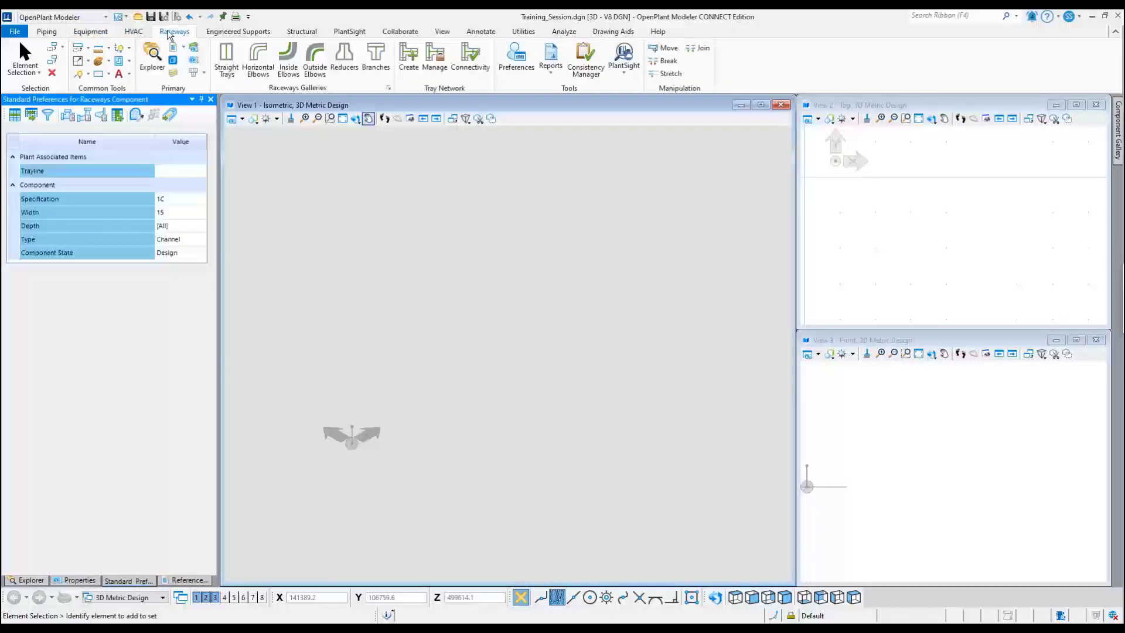